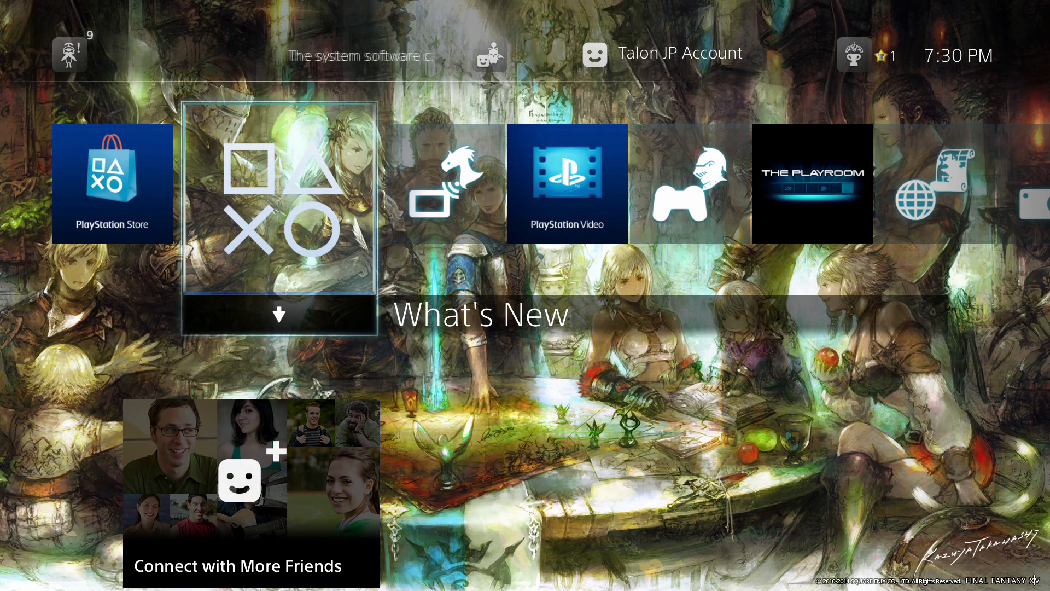
Scroll right along the home content row toward the function area
{"action": "scroll", "scroll_direction": "right", "scroll_amount": 3}
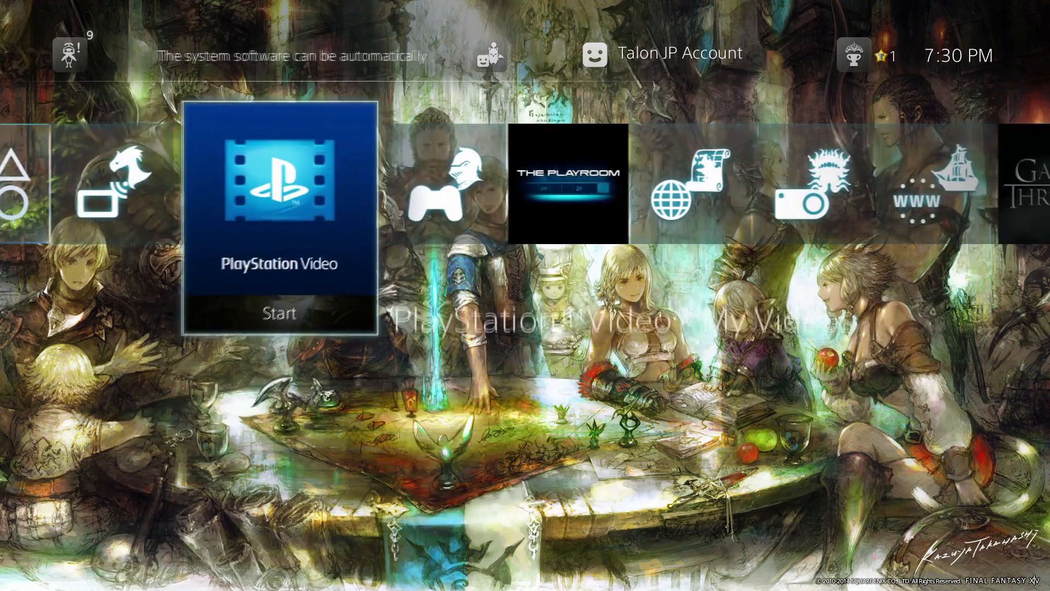
{"action": "scroll", "scroll_direction": "right", "scroll_amount": 3}
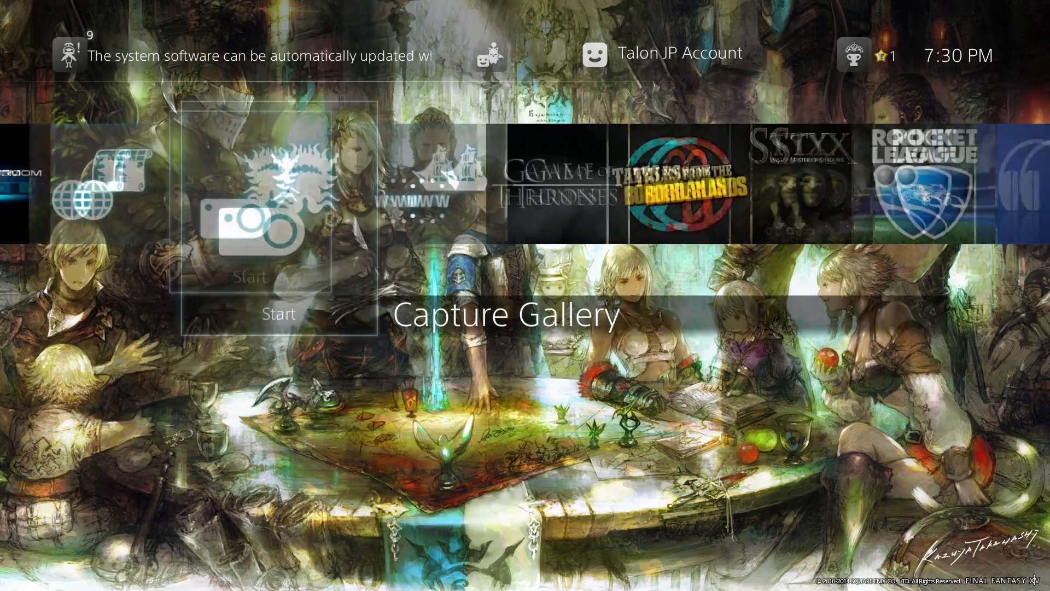
{"action": "scroll", "scroll_direction": "right", "scroll_amount": 3}
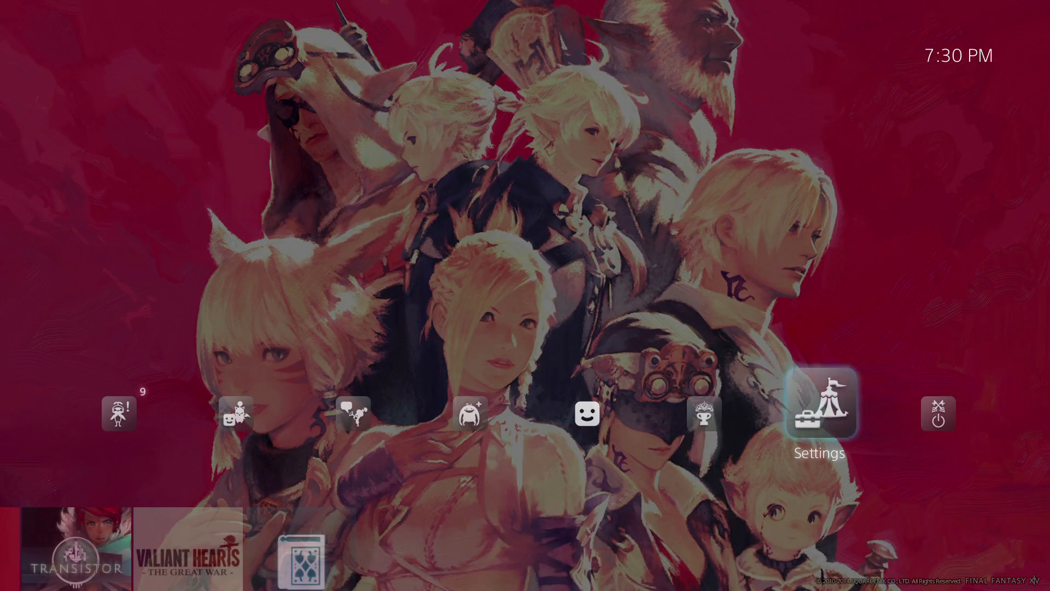
Enter Settings and scroll down to reach Audio Devices under Devices
{"action": "left_click", "coordinate": [819, 402]}
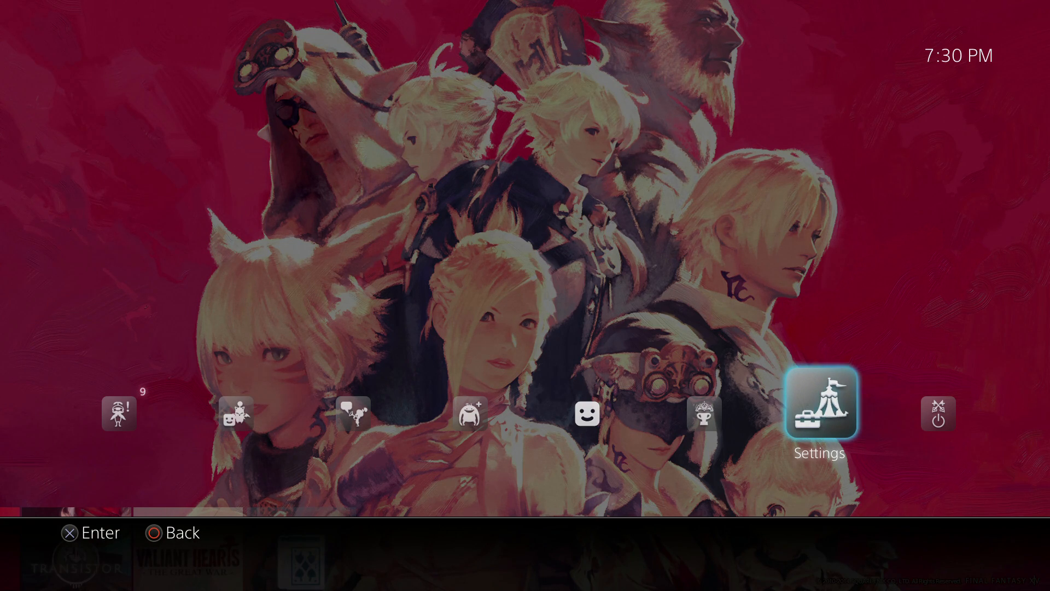
{"action": "left_click", "coordinate": [821, 404]}
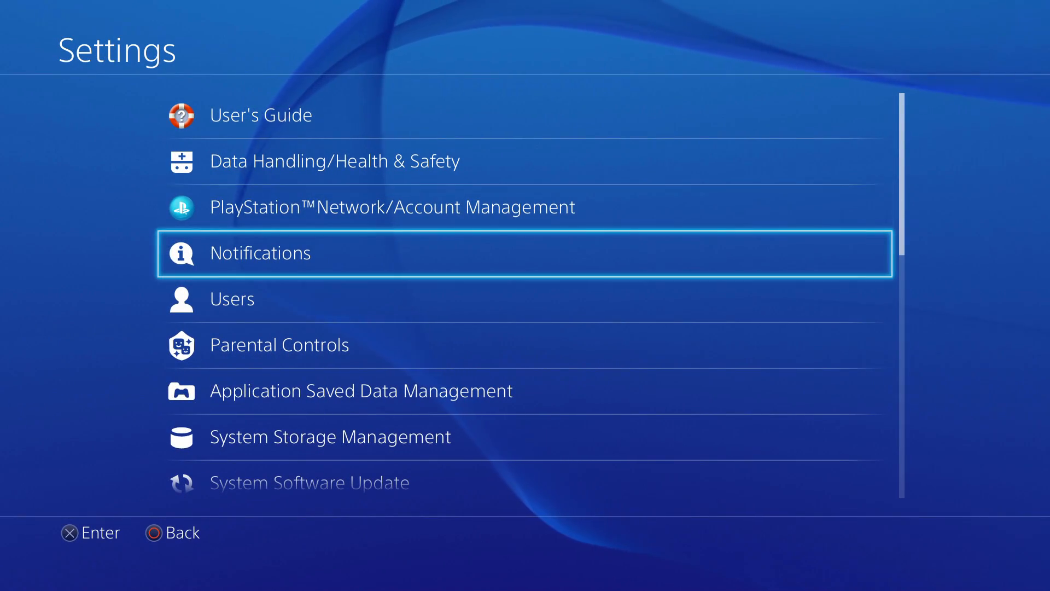
{"action": "scroll", "scroll_direction": "down", "scroll_amount": 3}
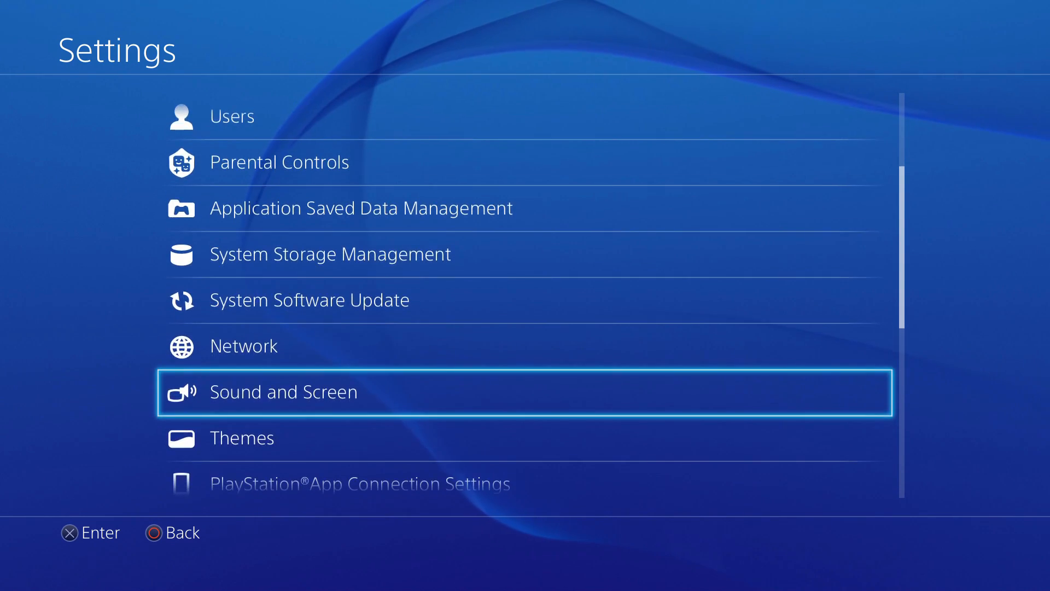
{"action": "scroll", "scroll_direction": "down", "scroll_amount": 3}
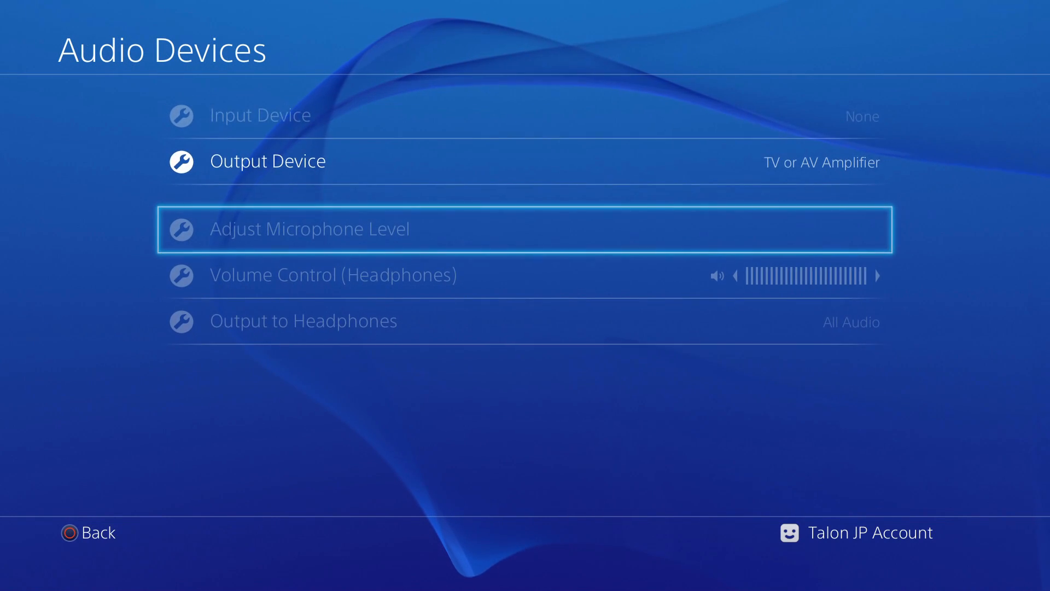
Highlight Input and Output Device, then back out to the function screen
{"action": "key", "text": "up"}
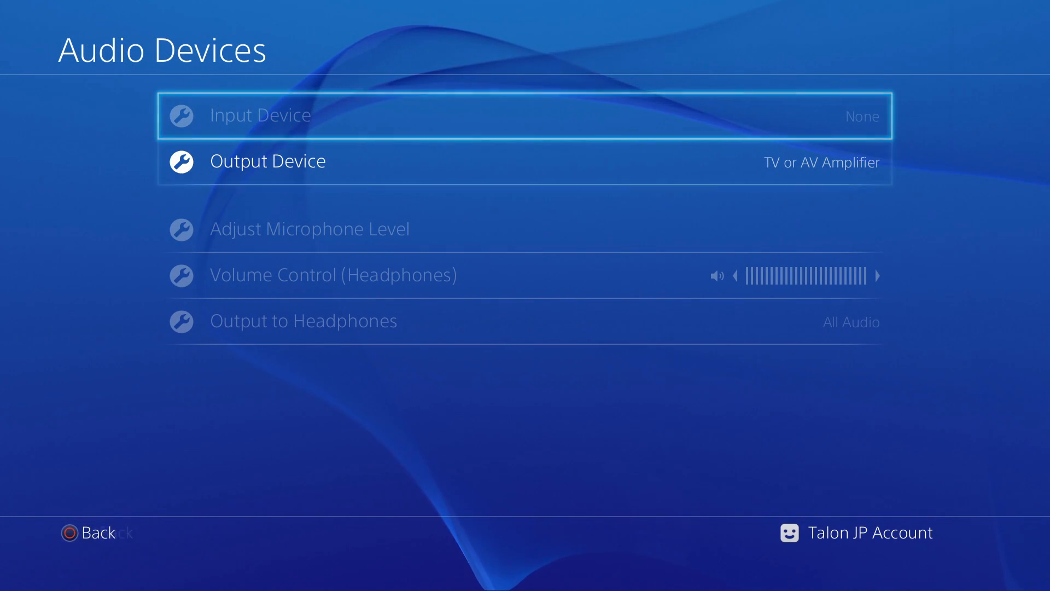
{"action": "key", "text": "down"}
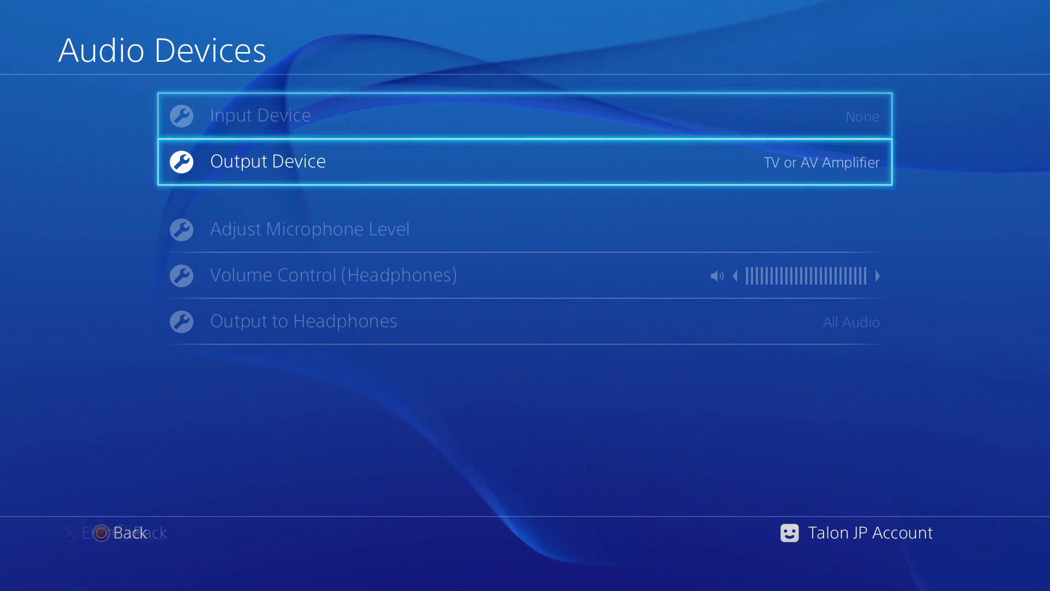
{"action": "key", "text": "up"}
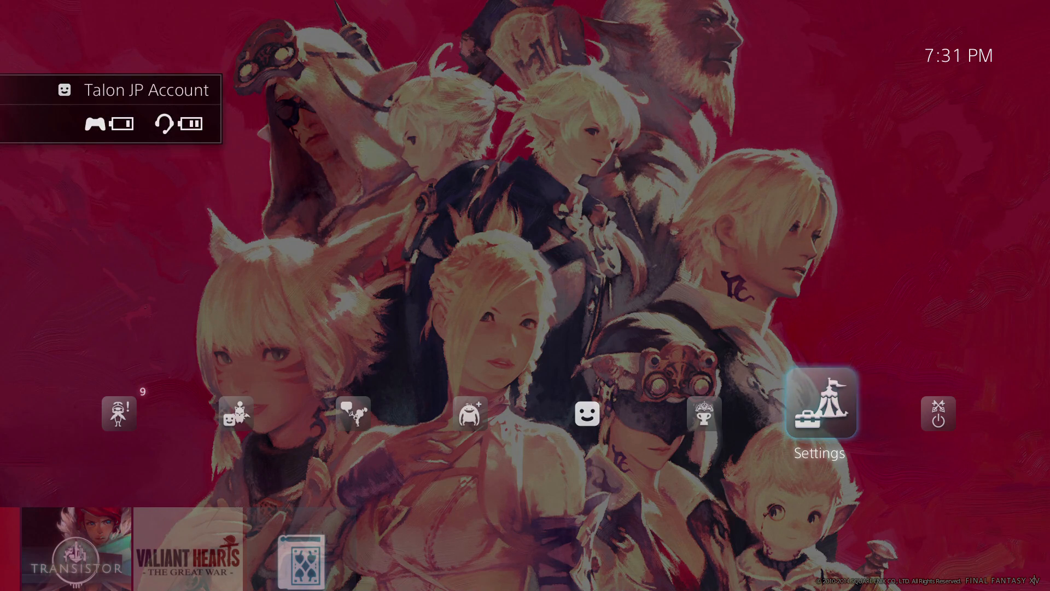
Reenter Settings, scroll to Devices and open Audio Devices showing the headset
{"action": "left_click", "coordinate": [819, 400]}
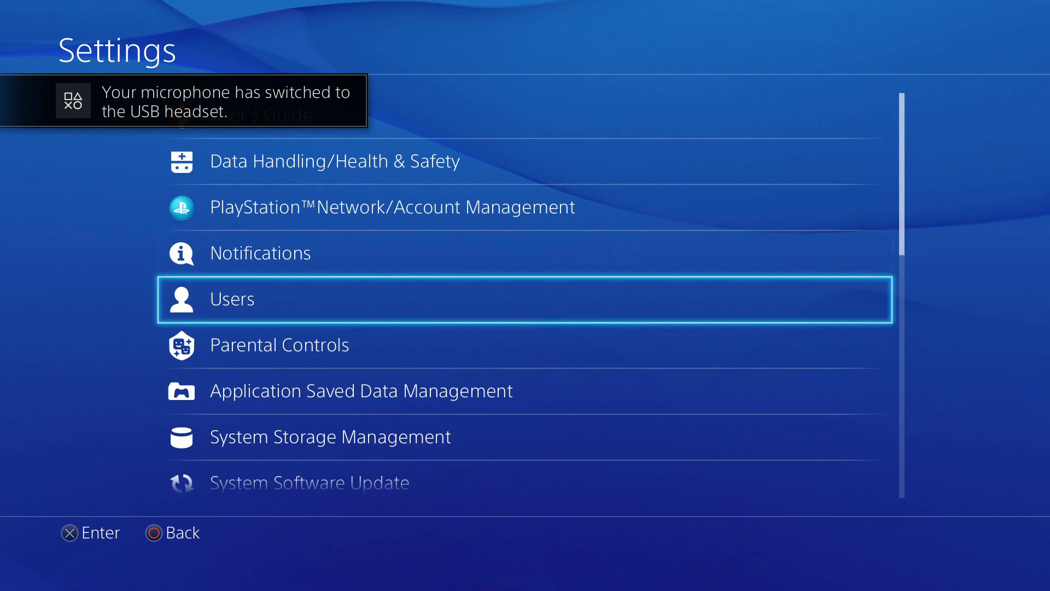
{"action": "scroll", "scroll_direction": "down", "scroll_amount": 3}
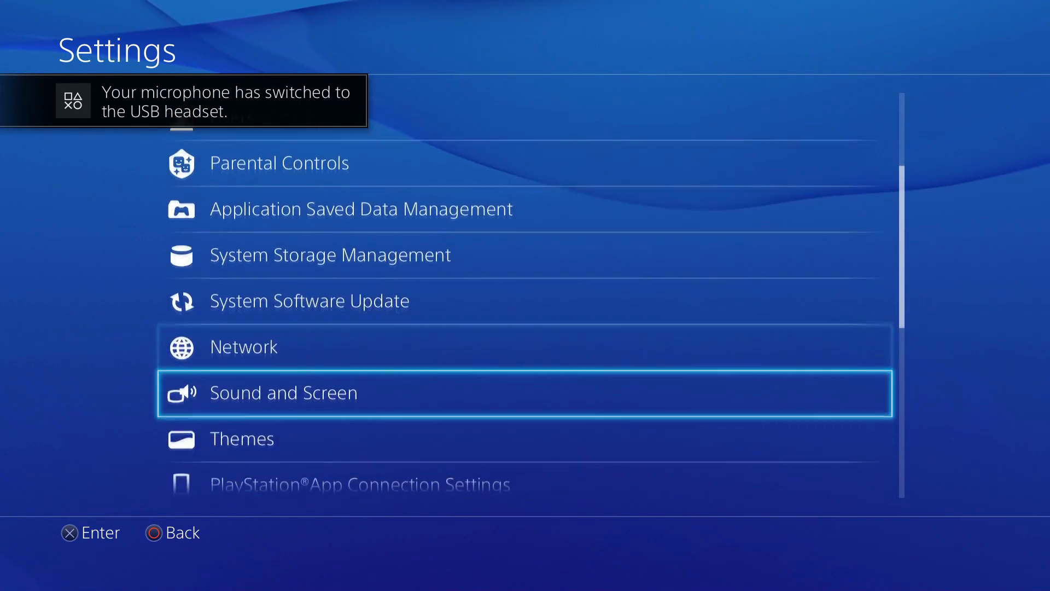
{"action": "scroll", "scroll_direction": "down", "scroll_amount": 3}
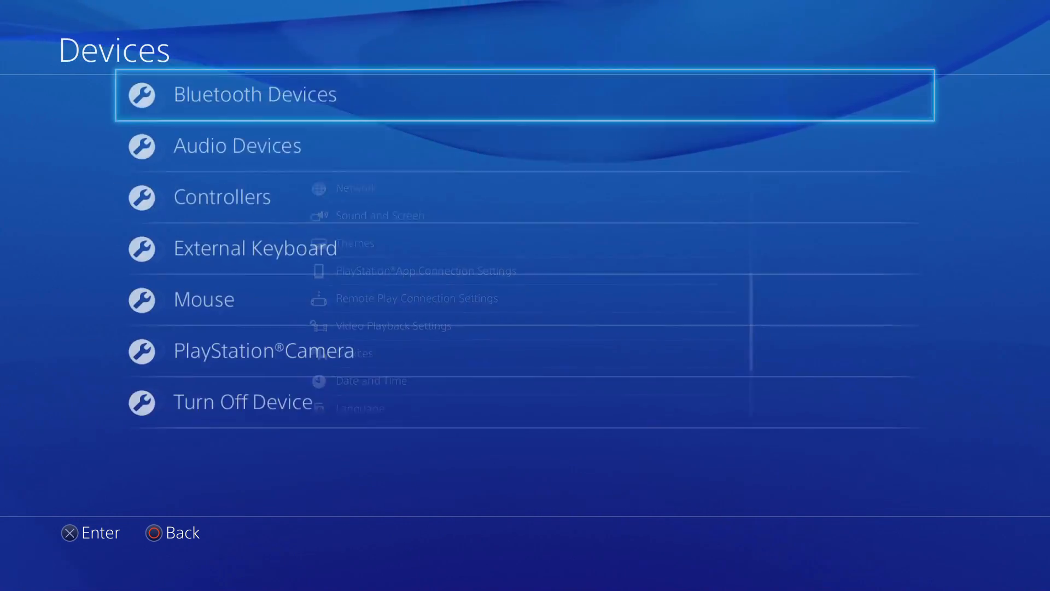
{"action": "left_click", "coordinate": [237, 146]}
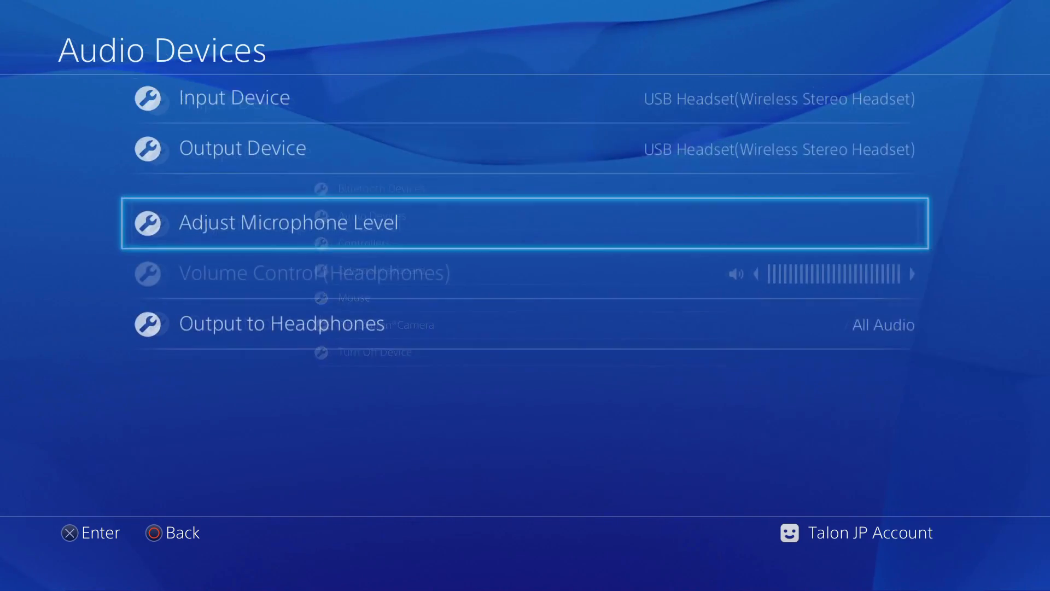
Move to Input Device to choose USB Microphone (Blue Snowball)
{"action": "key", "text": "Up"}
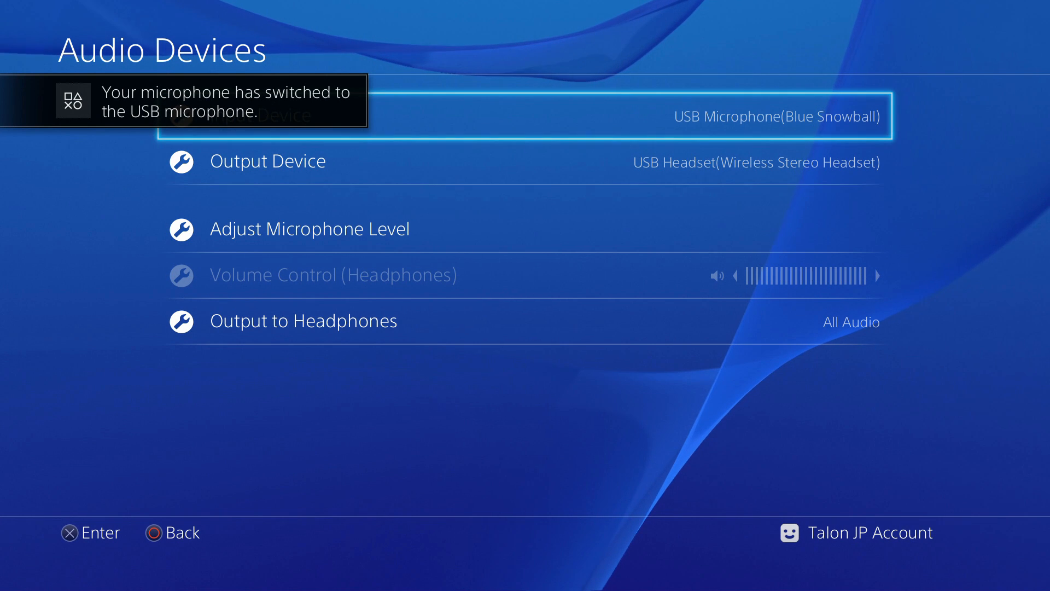
{"action": "key", "text": "Down"}
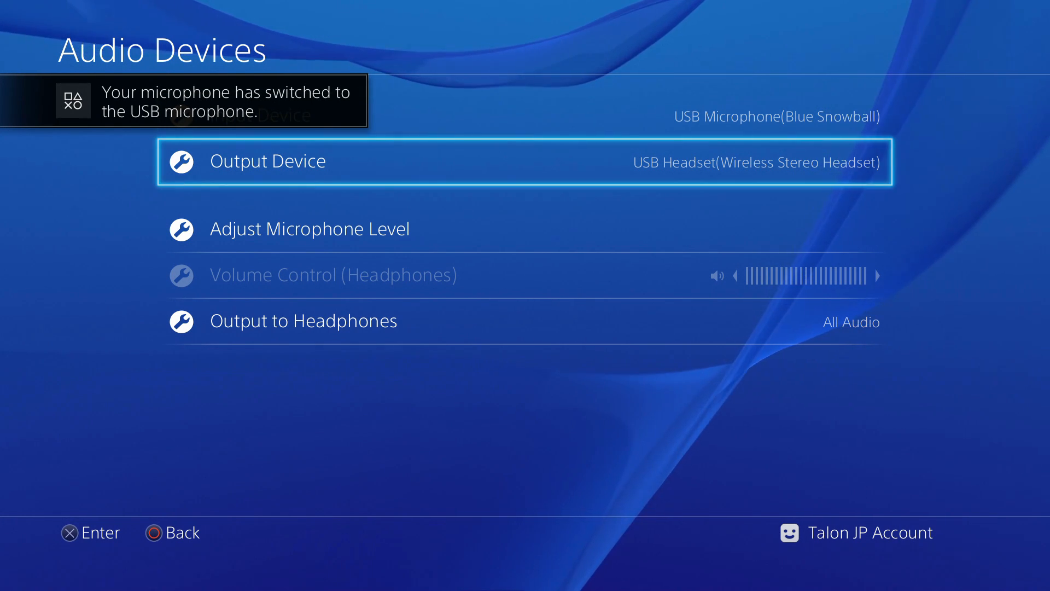